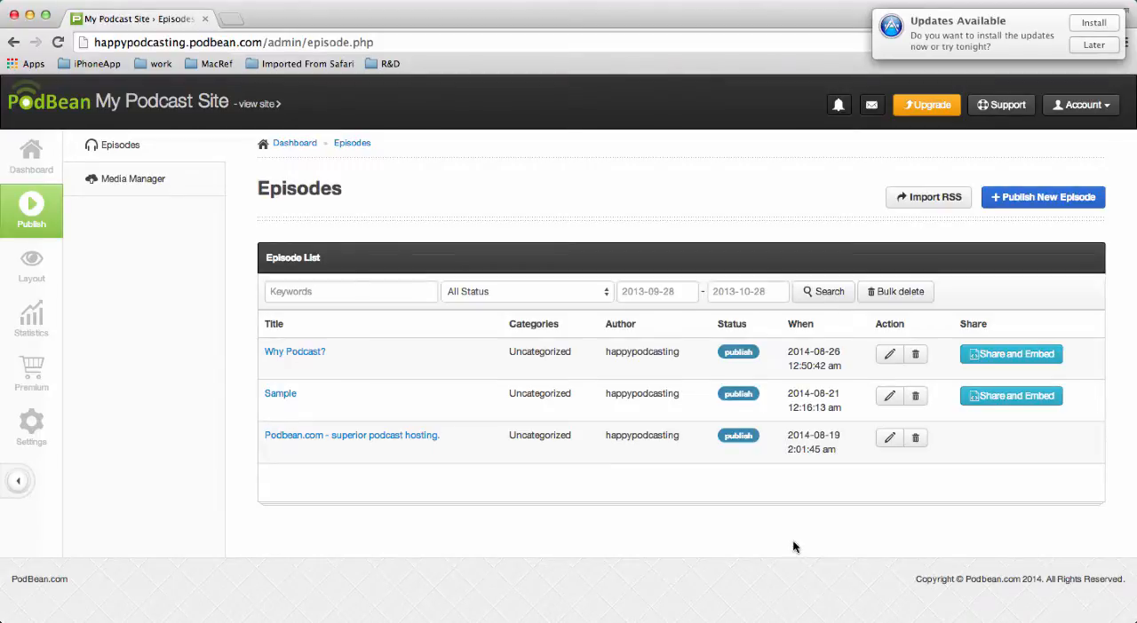
{"action": "mouse_move", "coordinate": [305, 554]}
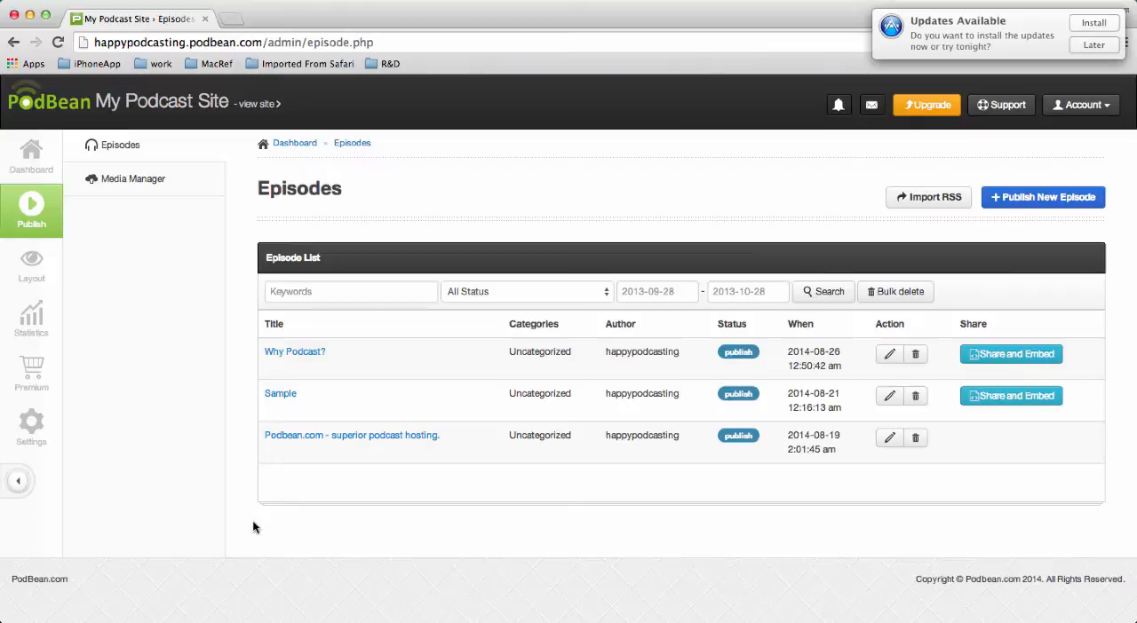
{"action": "mouse_move", "coordinate": [132, 376]}
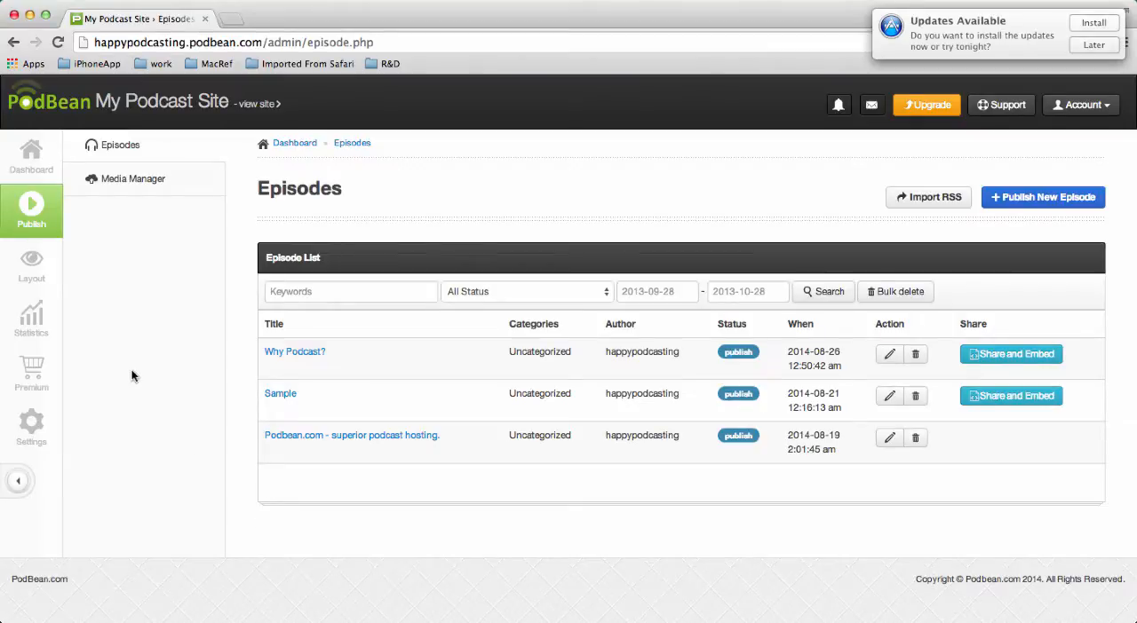
{"action": "mouse_move", "coordinate": [238, 344]}
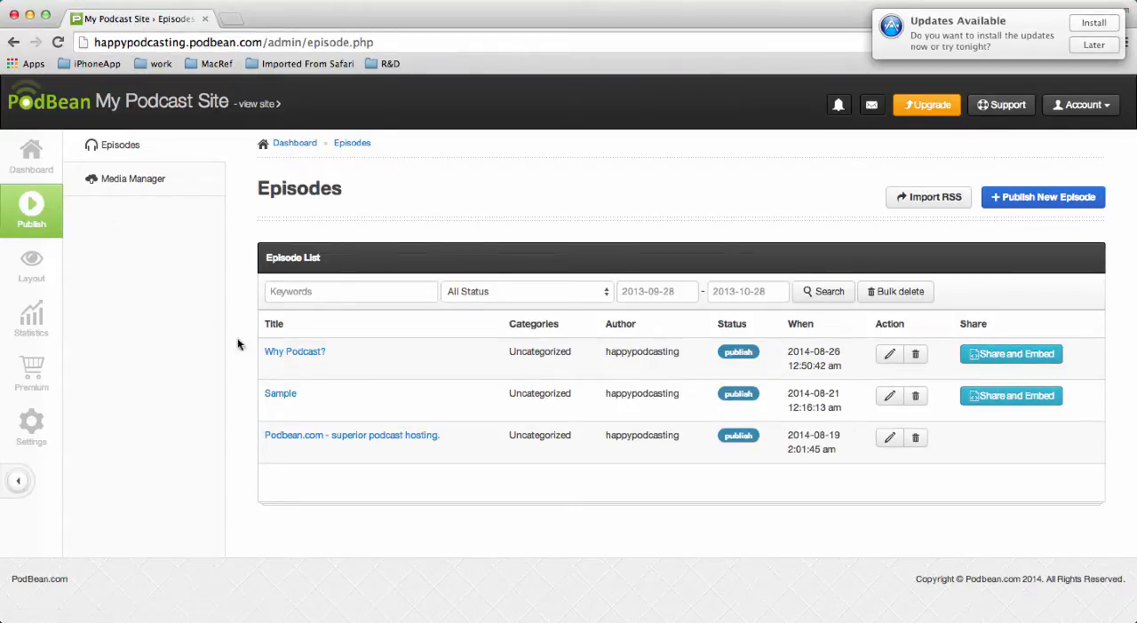
{"action": "mouse_move", "coordinate": [403, 427]}
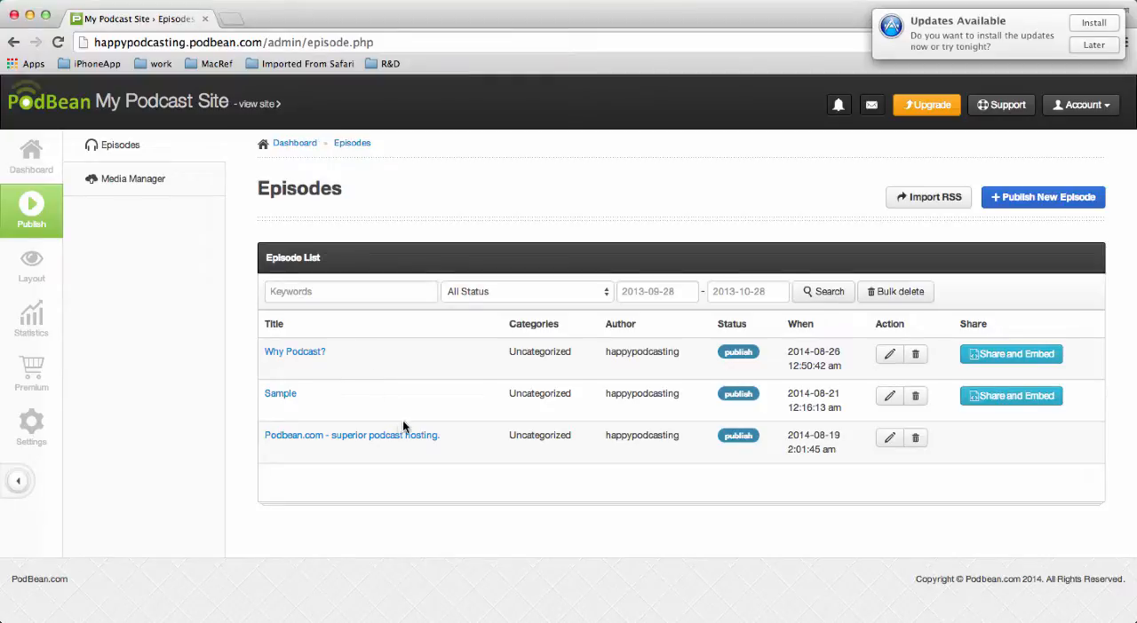
{"action": "mouse_move", "coordinate": [990, 331]}
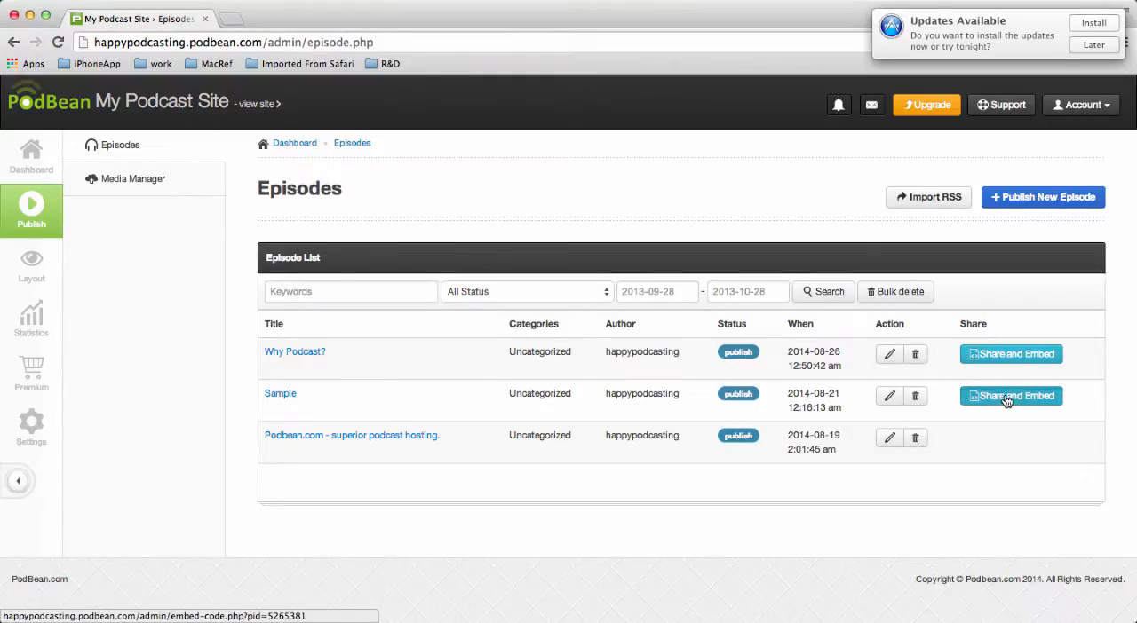
Open Share and Embed for the Sample episode, apply the light blue player colour, and show more options.
{"action": "left_click", "coordinate": [1010, 396]}
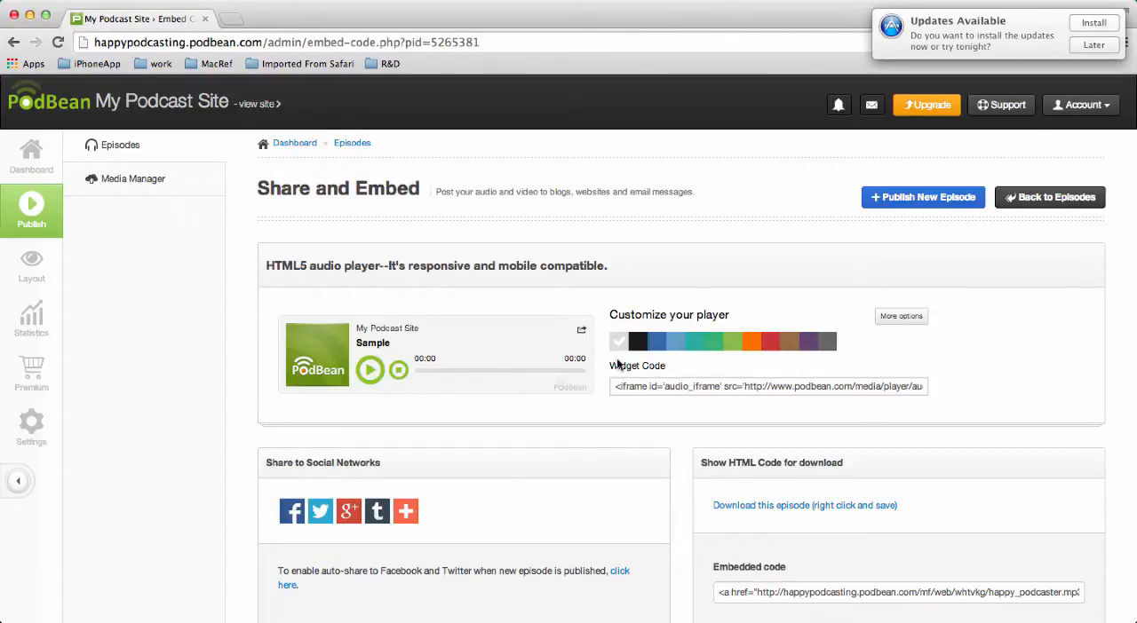
{"action": "left_click", "coordinate": [677, 342]}
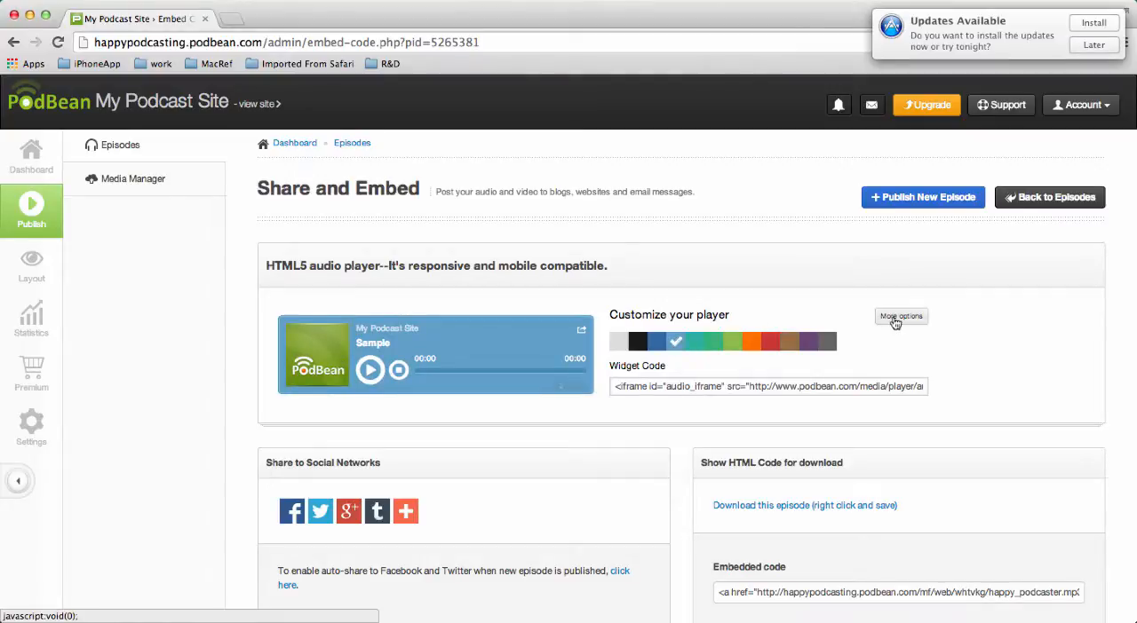
{"action": "left_click", "coordinate": [900, 317]}
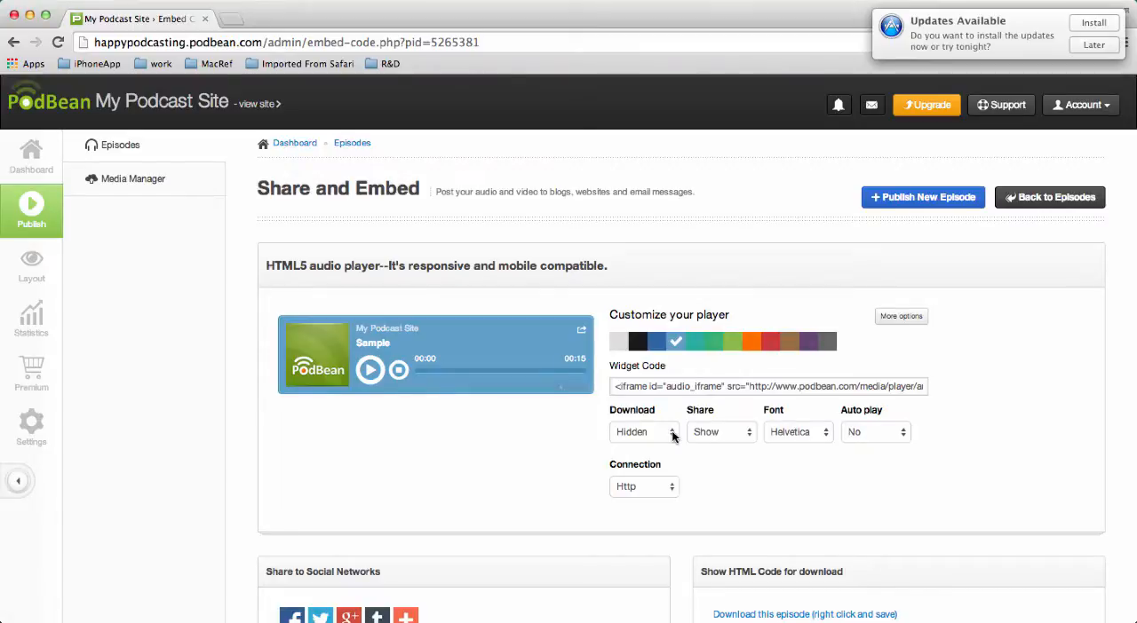
Set the Sample player's Download and Share options to Show.
{"action": "left_click", "coordinate": [644, 431]}
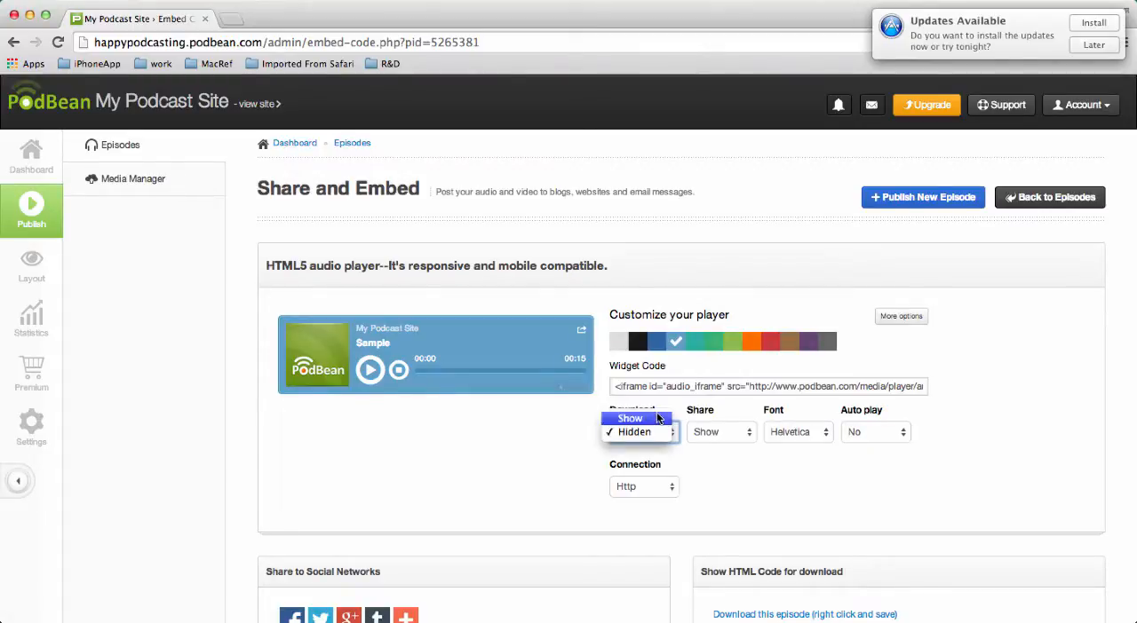
{"action": "left_click", "coordinate": [630, 418]}
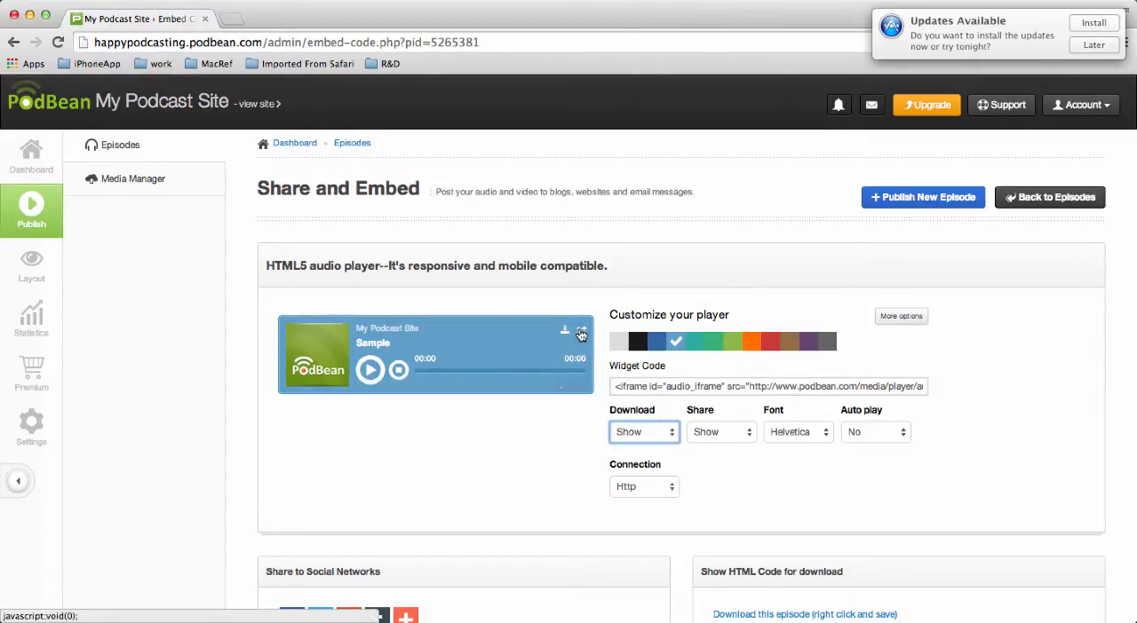
{"action": "left_click", "coordinate": [720, 431]}
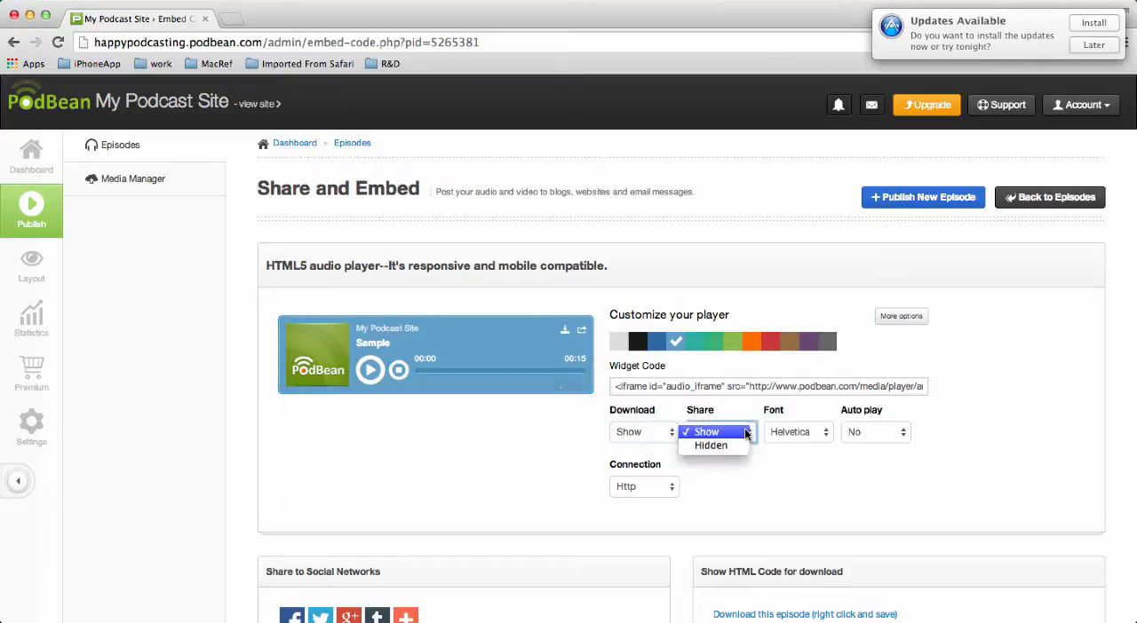
{"action": "left_click", "coordinate": [795, 432]}
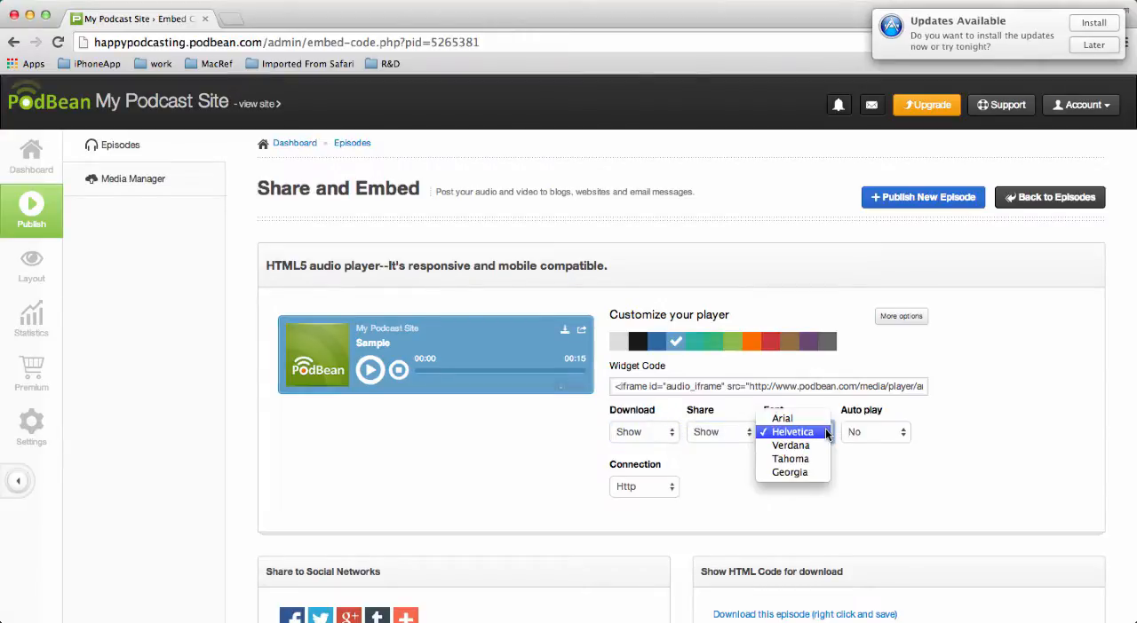
Choose the Georgia font and set the connection to Https.
{"action": "left_click", "coordinate": [788, 472]}
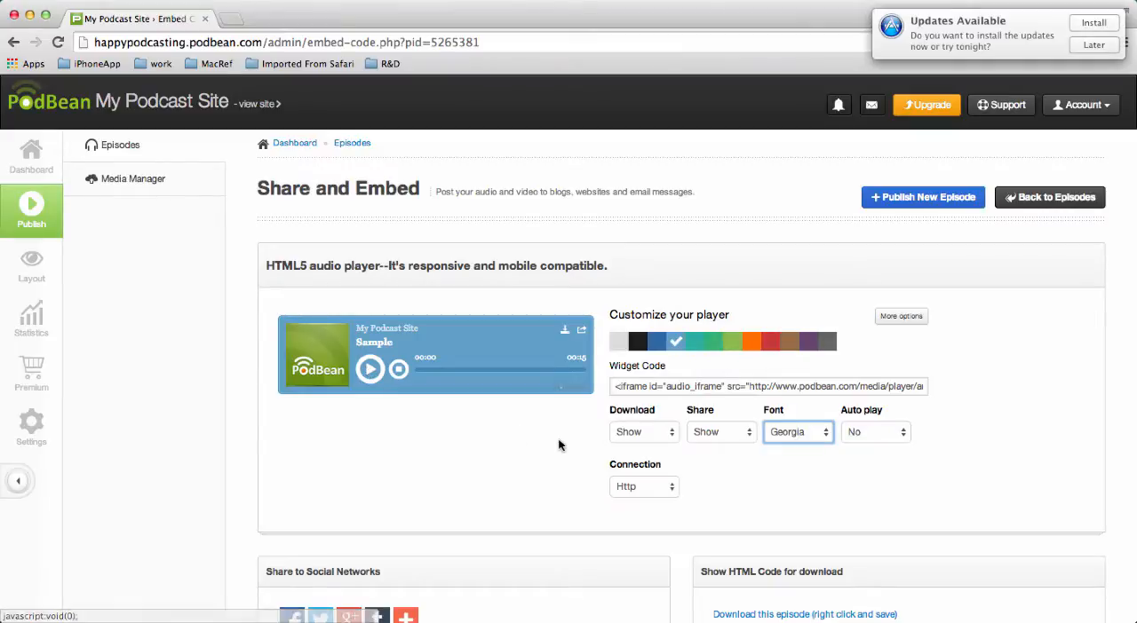
{"action": "mouse_move", "coordinate": [672, 491]}
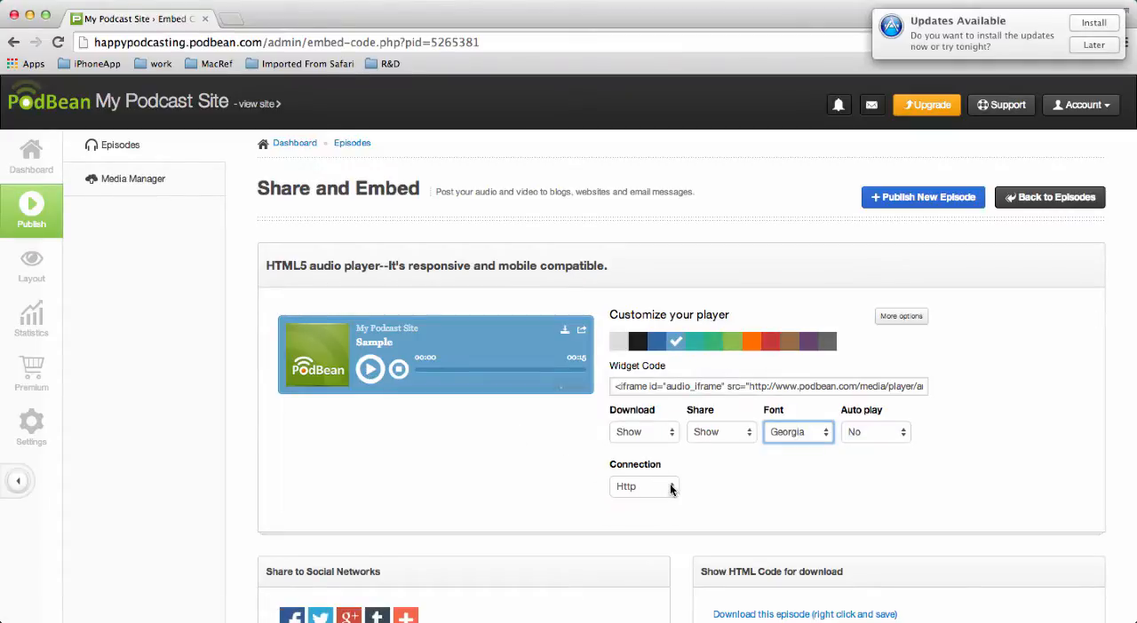
{"action": "left_click", "coordinate": [644, 485]}
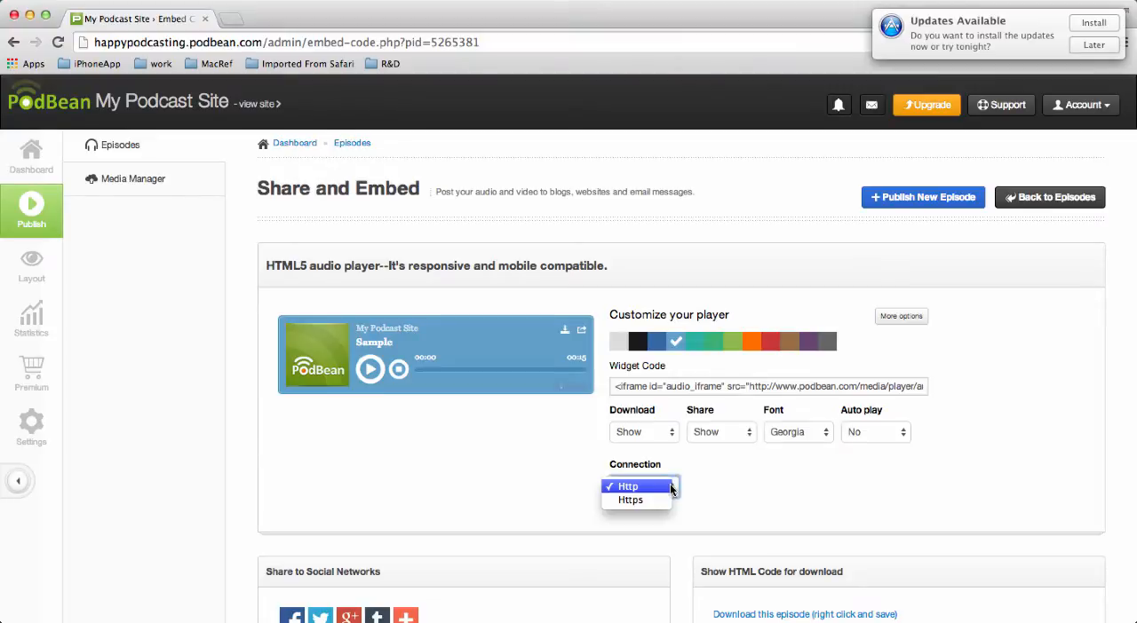
{"action": "left_click", "coordinate": [630, 499]}
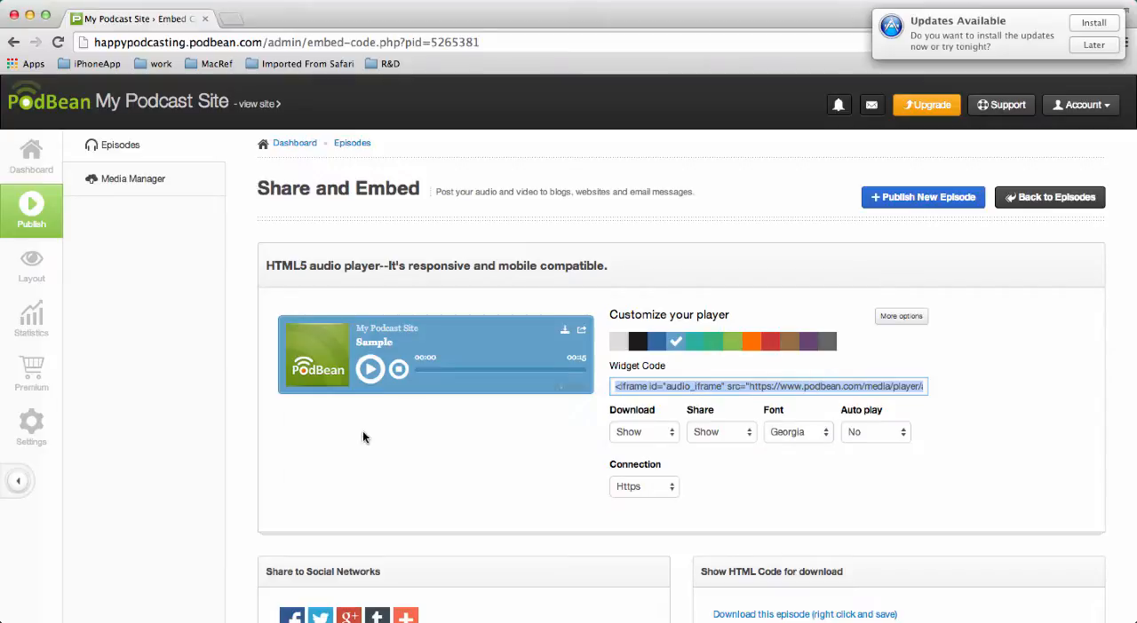
{"action": "mouse_move", "coordinate": [131, 443]}
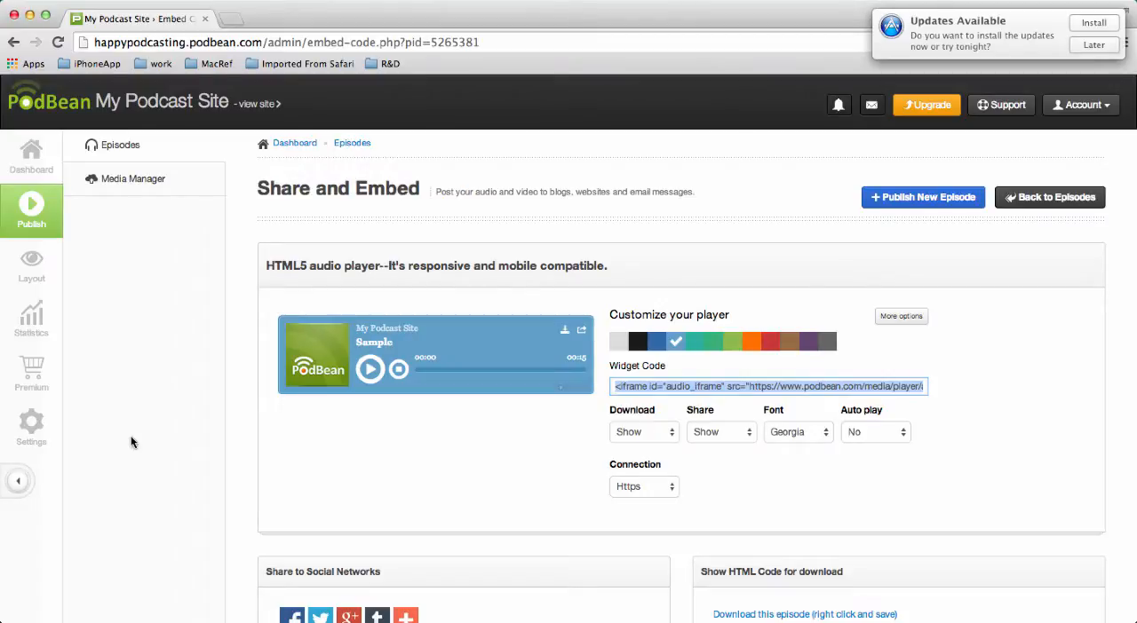
{"action": "mouse_move", "coordinate": [31, 424]}
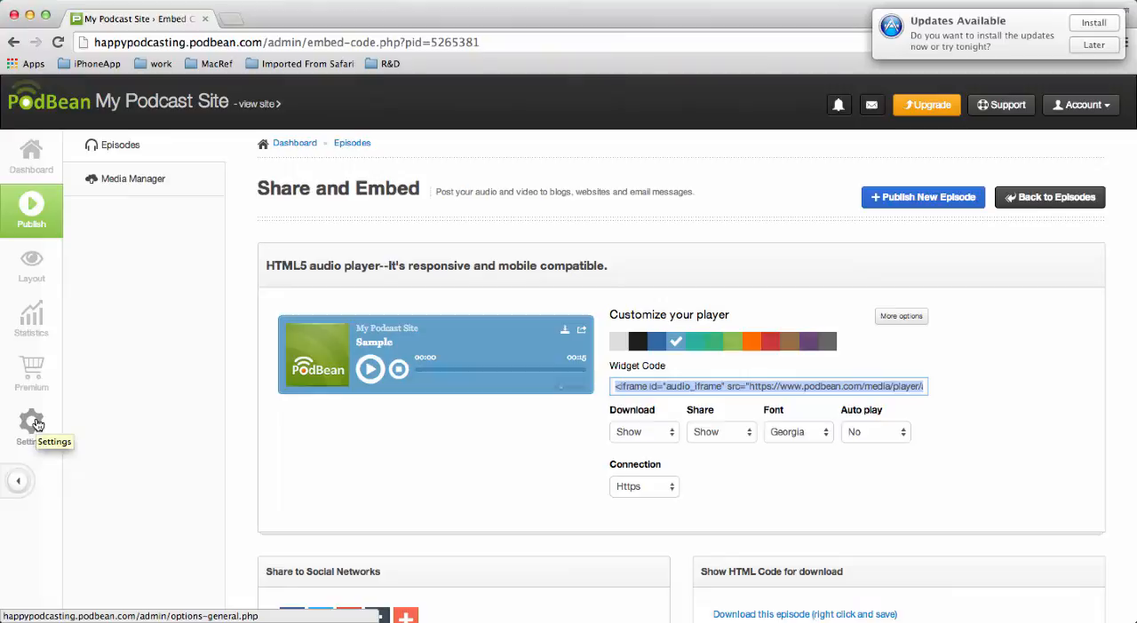
Open Settings > Player, select the Embeddable Multimedia Player tab, and expand More options.
{"action": "left_click", "coordinate": [31, 426]}
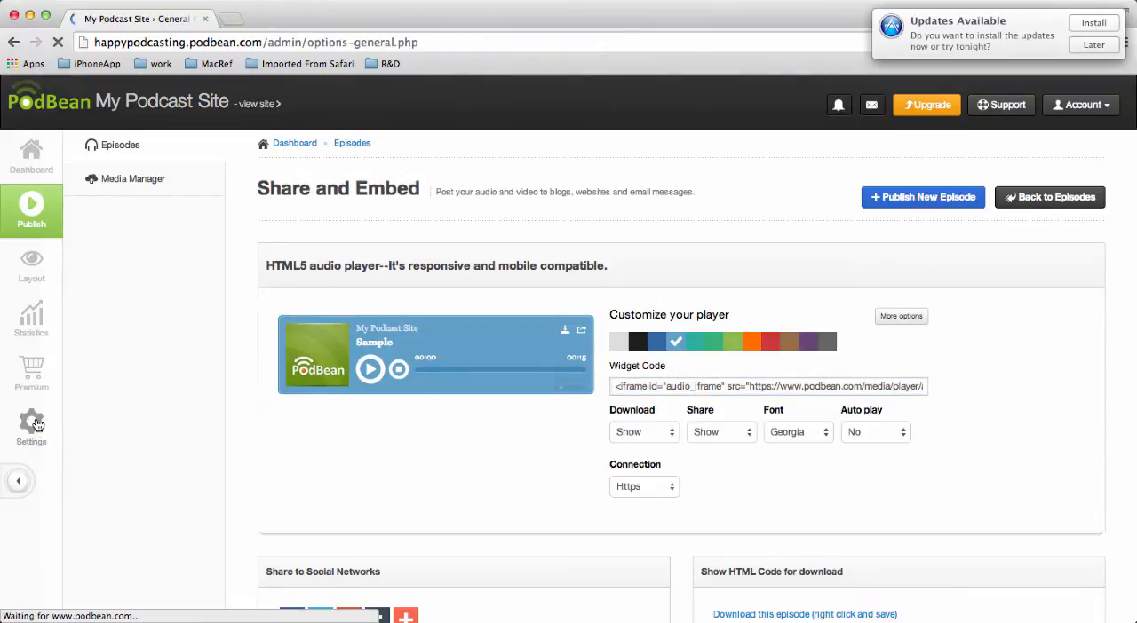
{"action": "left_click", "coordinate": [32, 426]}
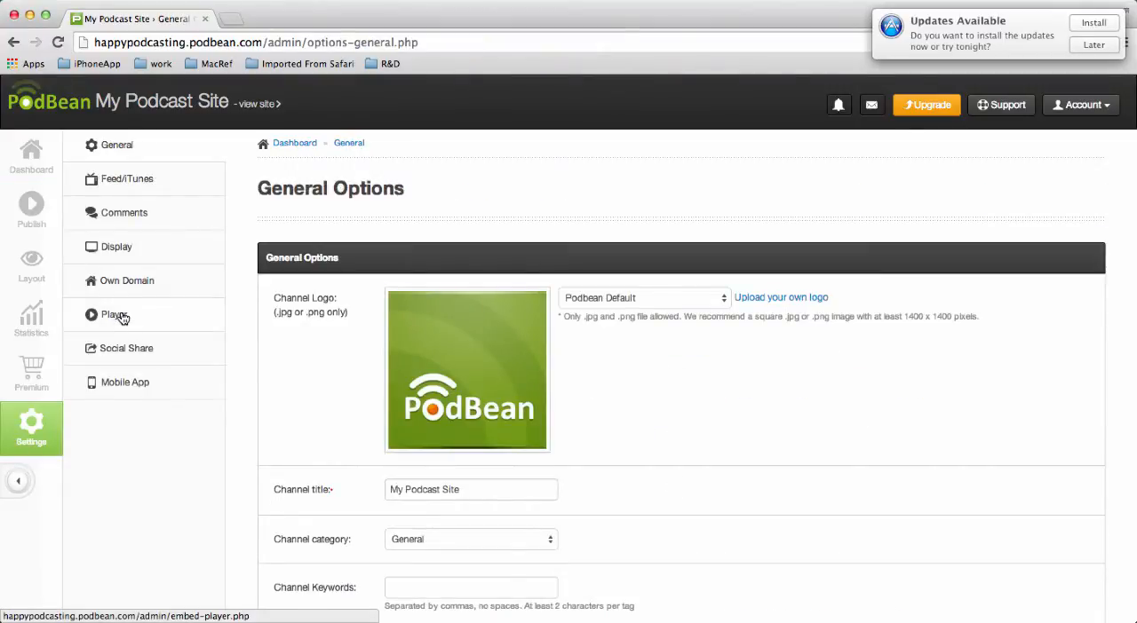
{"action": "left_click", "coordinate": [114, 314]}
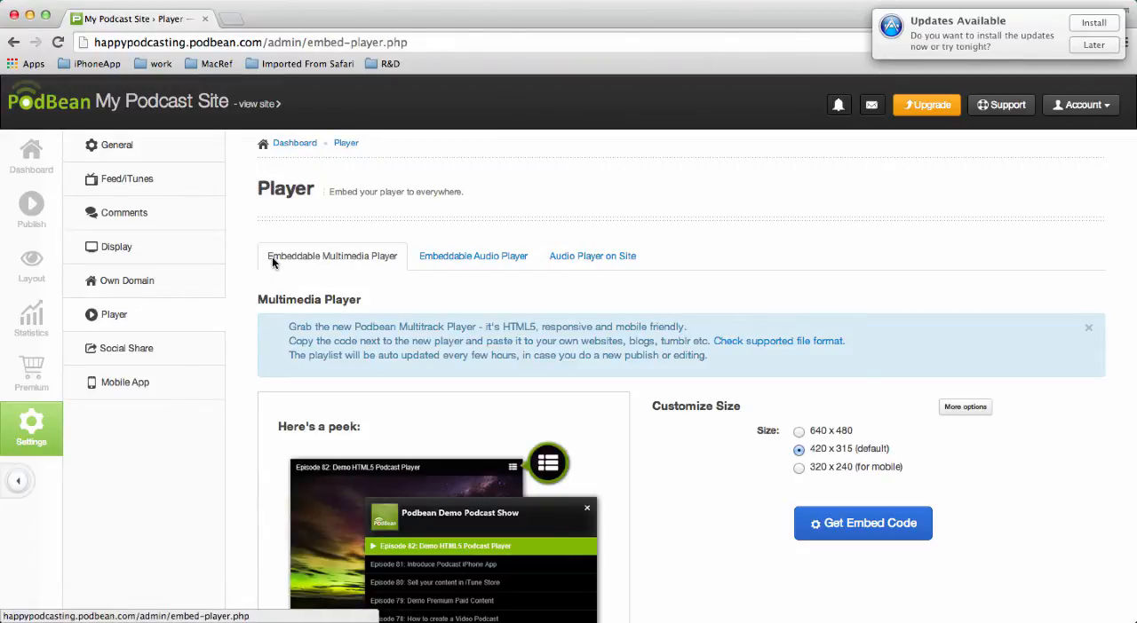
{"action": "mouse_move", "coordinate": [384, 268]}
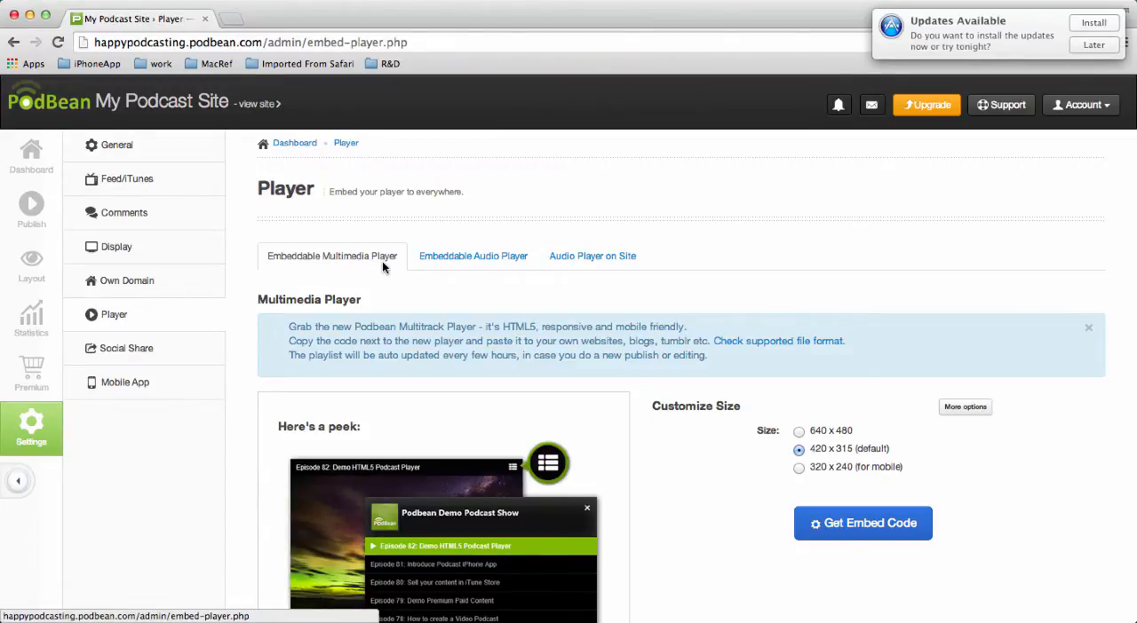
{"action": "mouse_move", "coordinate": [647, 494]}
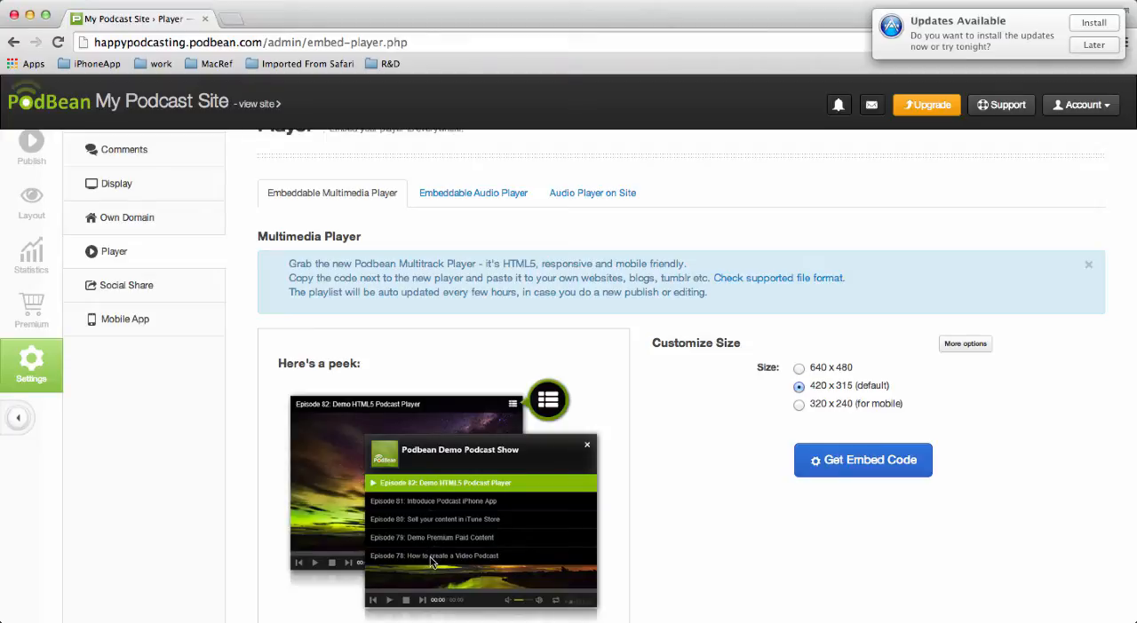
{"action": "mouse_move", "coordinate": [431, 488]}
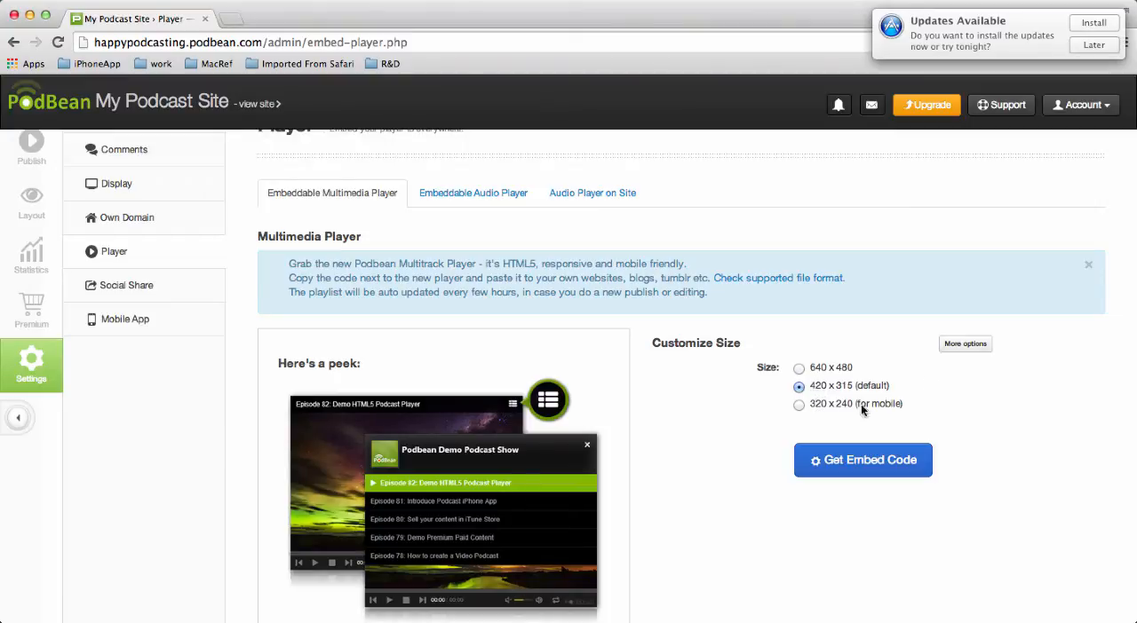
{"action": "left_click", "coordinate": [964, 343]}
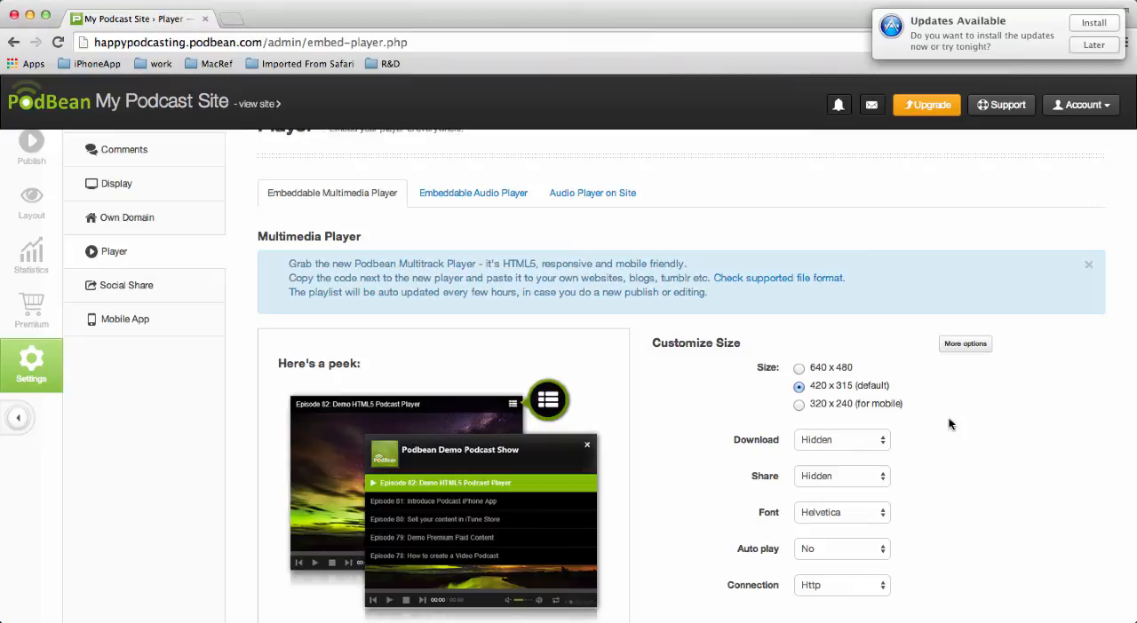
Generate the multimedia player's embed code with its Sample preview using Get Embed Code.
{"action": "scroll", "scroll_direction": "down", "scroll_amount": 3}
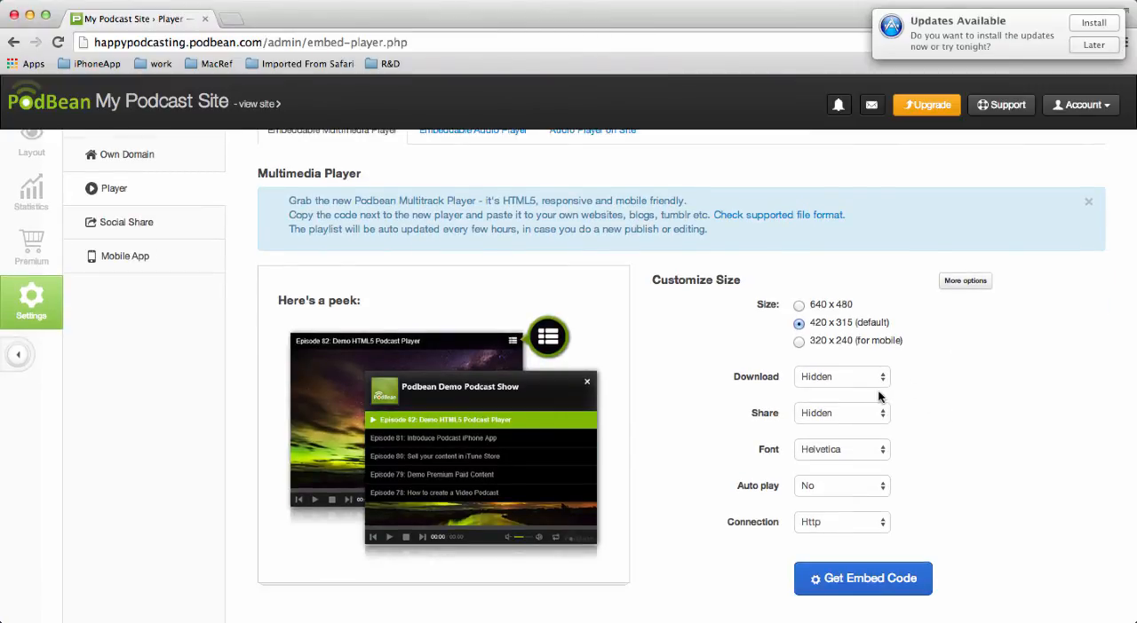
{"action": "mouse_move", "coordinate": [856, 547]}
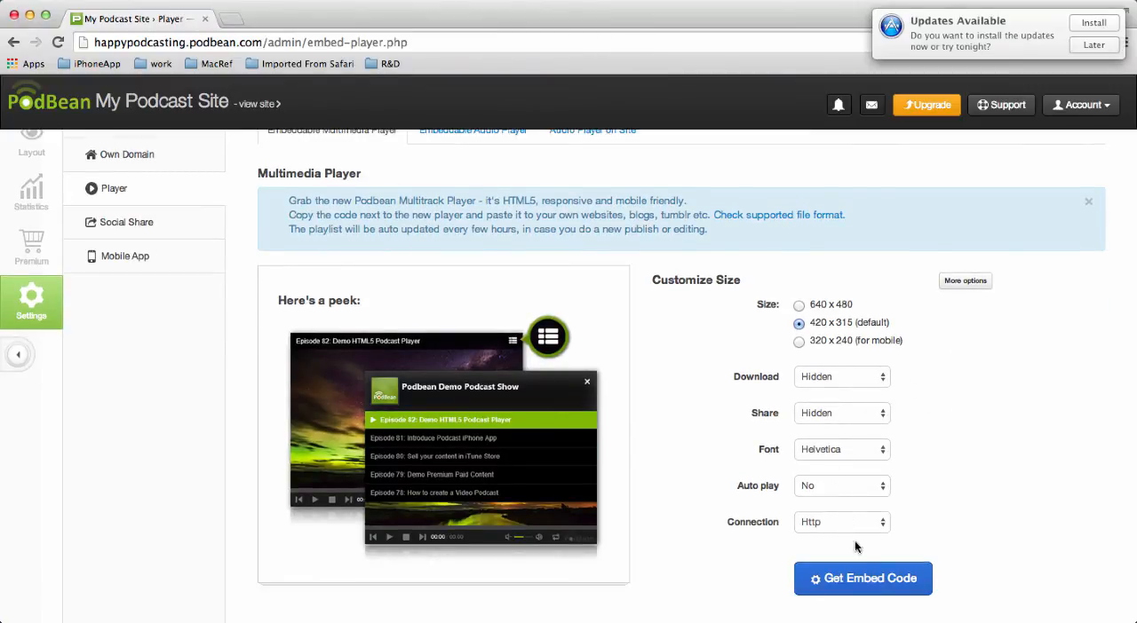
{"action": "left_click", "coordinate": [862, 578]}
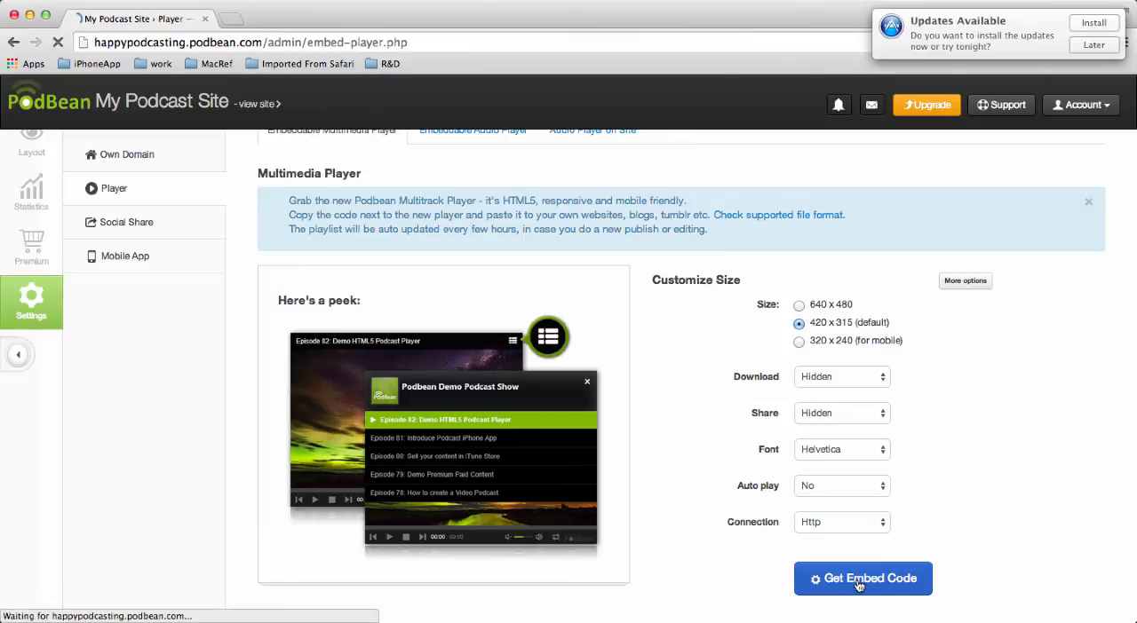
{"action": "left_click", "coordinate": [861, 578]}
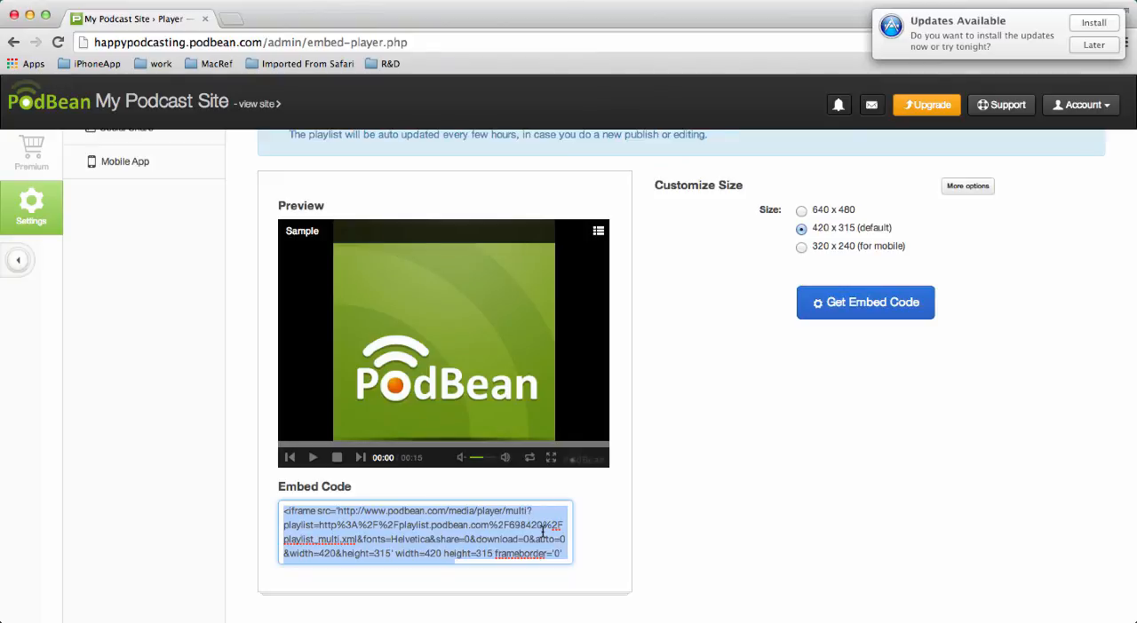
{"action": "mouse_move", "coordinate": [697, 493]}
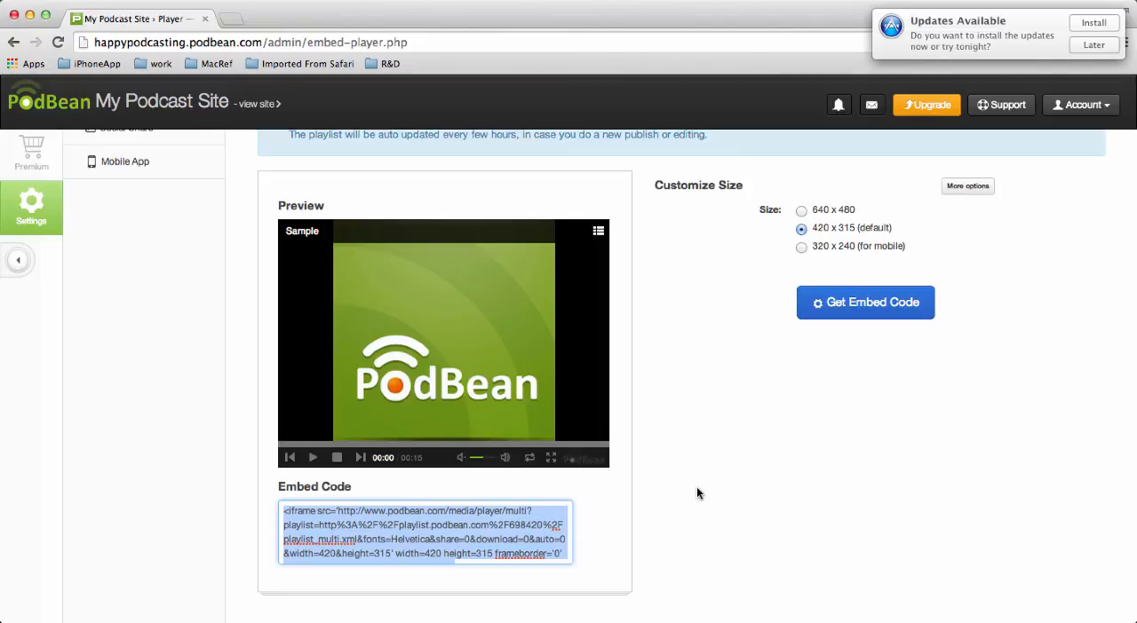